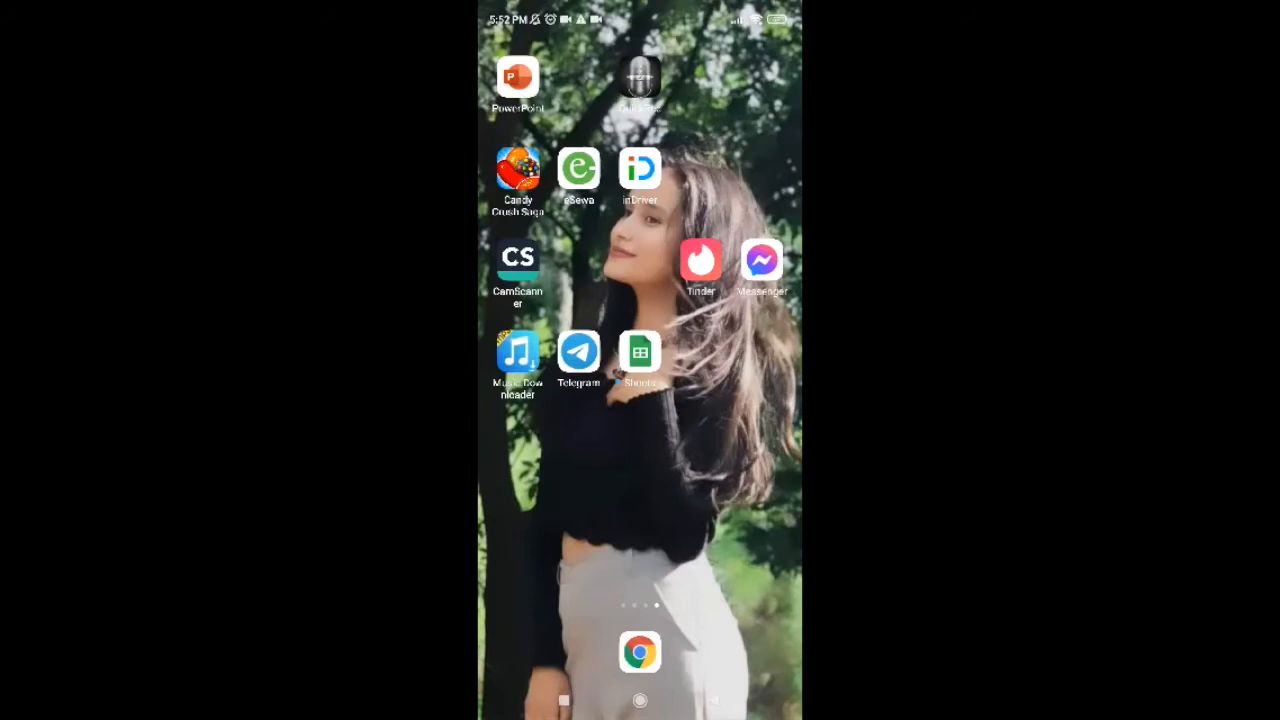
Step: Launch Telegram from the home screen to reach its intro screen
left_click(578, 352)
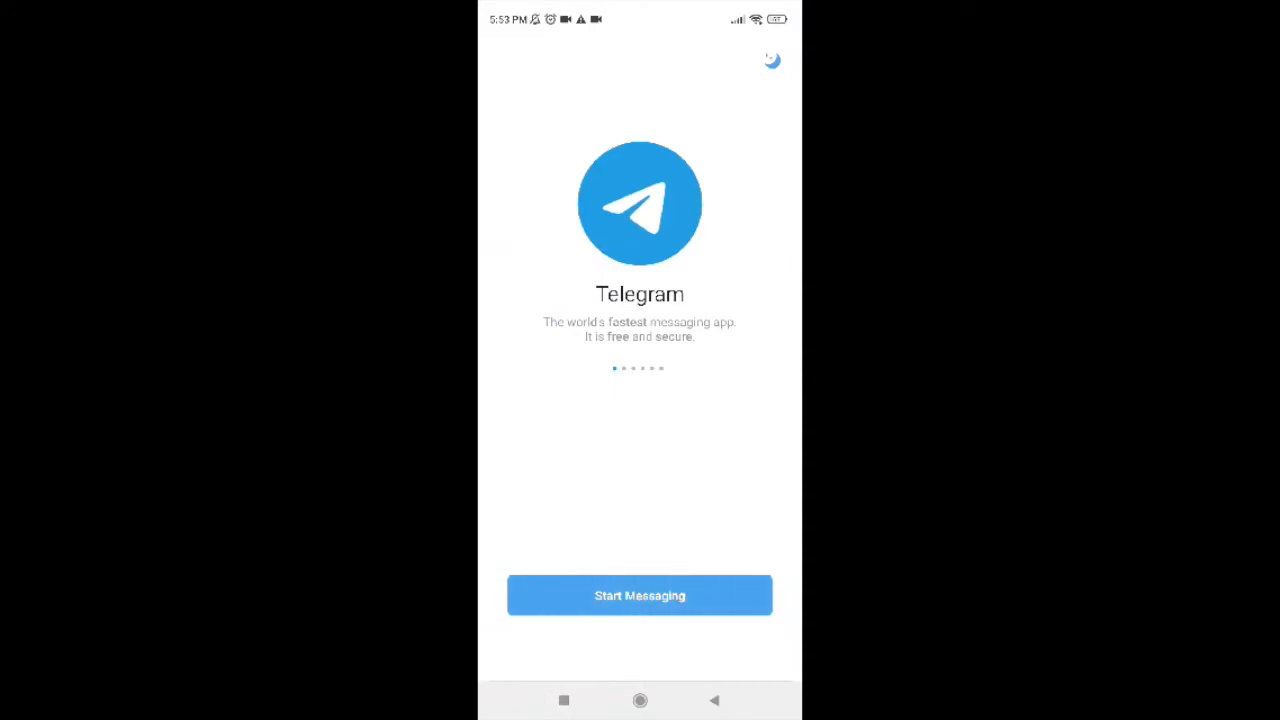
Step: Start Messaging, answer the phone-call permission, and choose Nepal as the sign-up country via search 'nep'
left_click(640, 596)
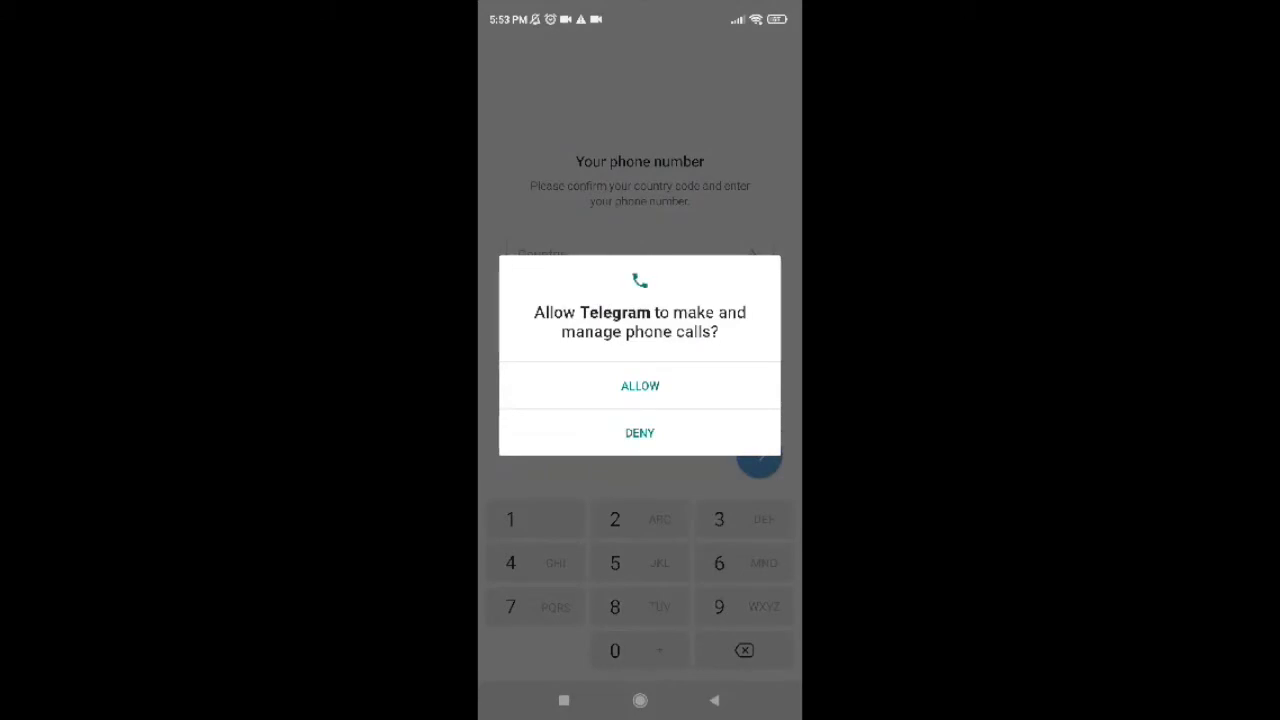
left_click(640, 384)
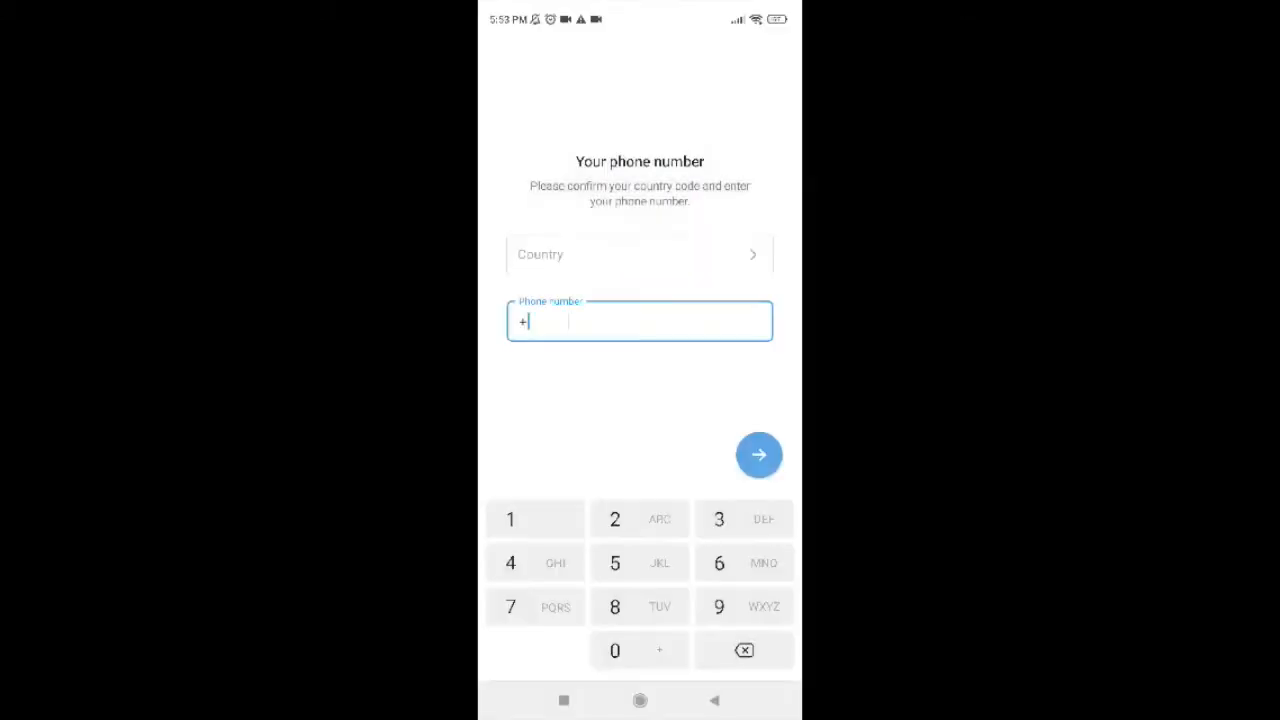
left_click(640, 254)
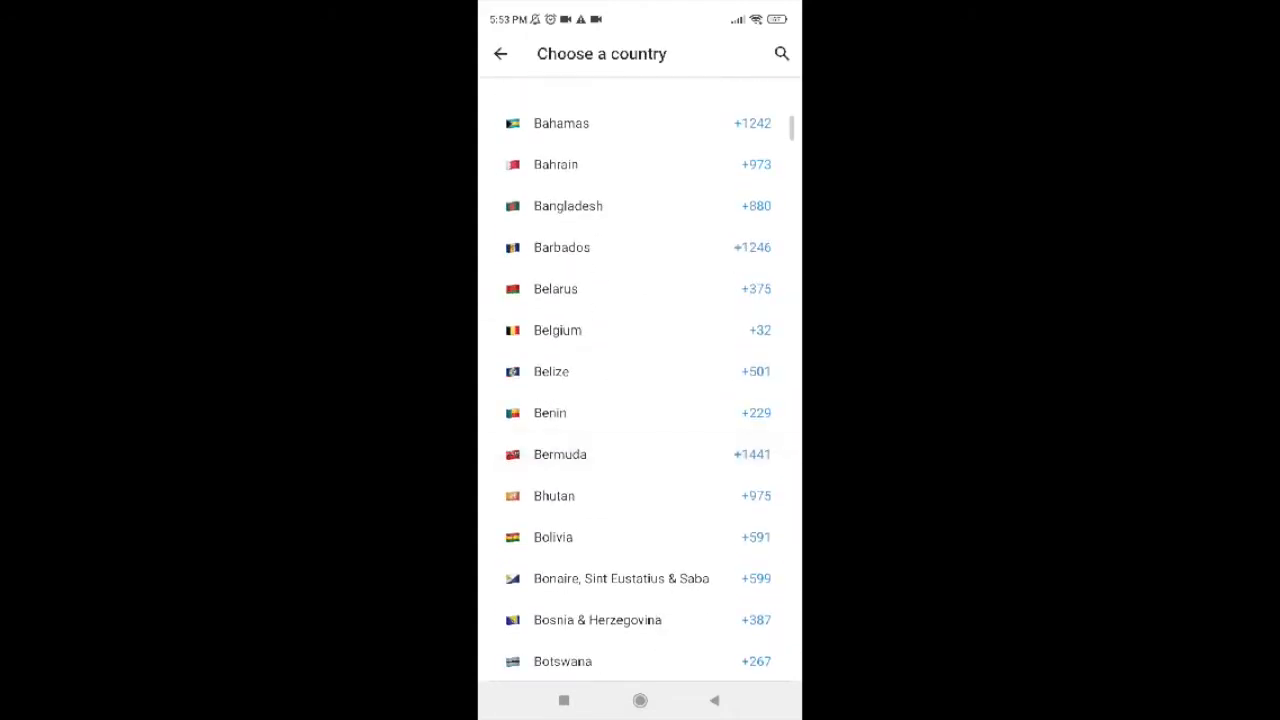
type("nep")
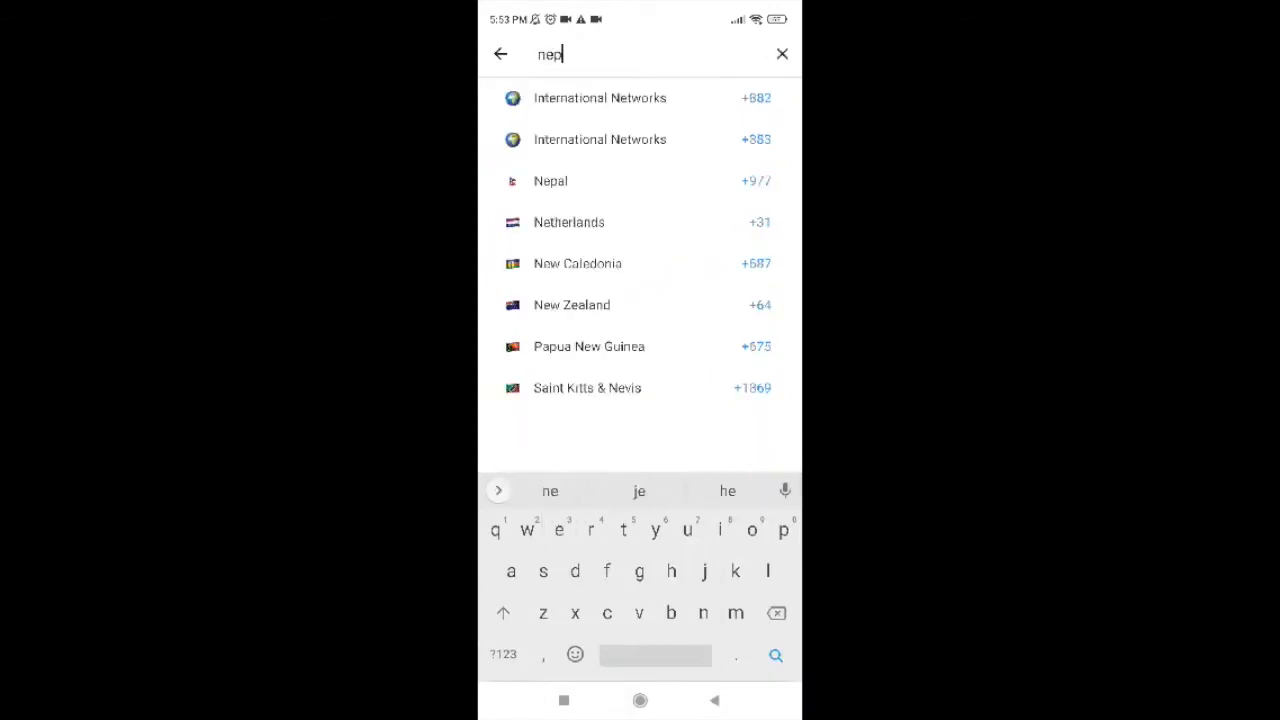
left_click(550, 180)
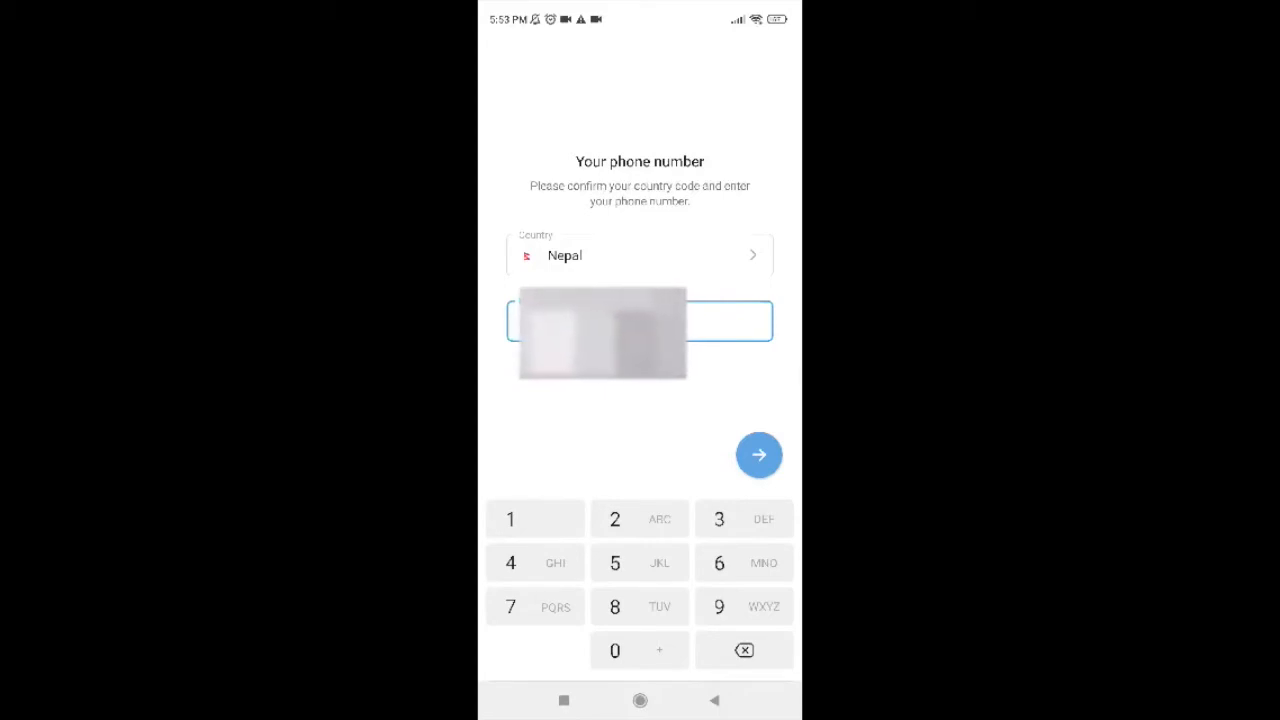
Step: Submit the +977 phone number and grant call-log access so verification proceeds
left_click(760, 456)
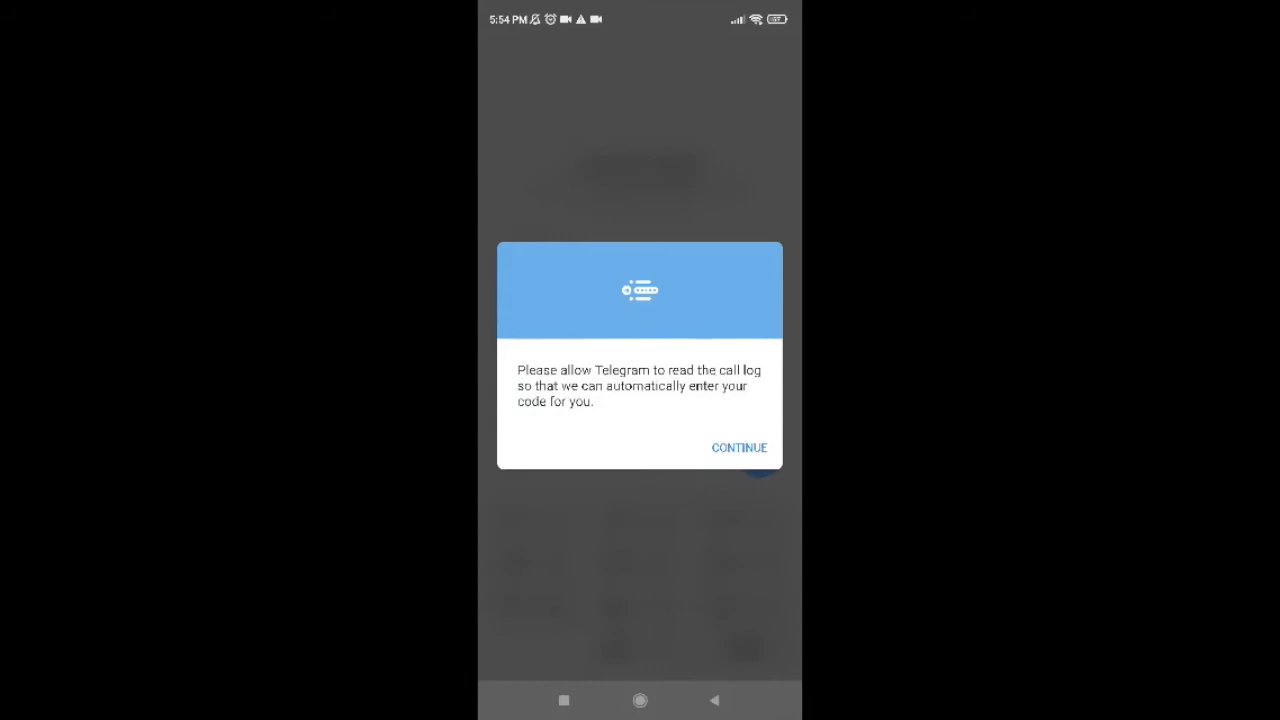
left_click(740, 448)
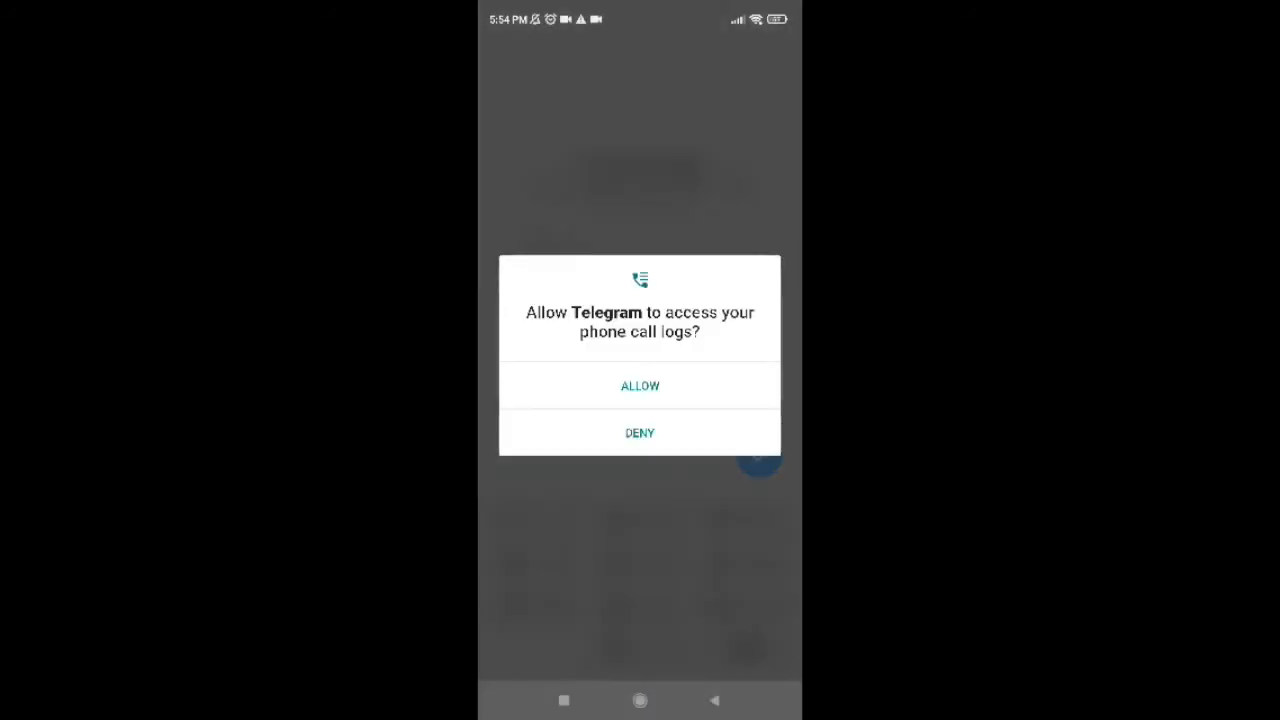
left_click(640, 386)
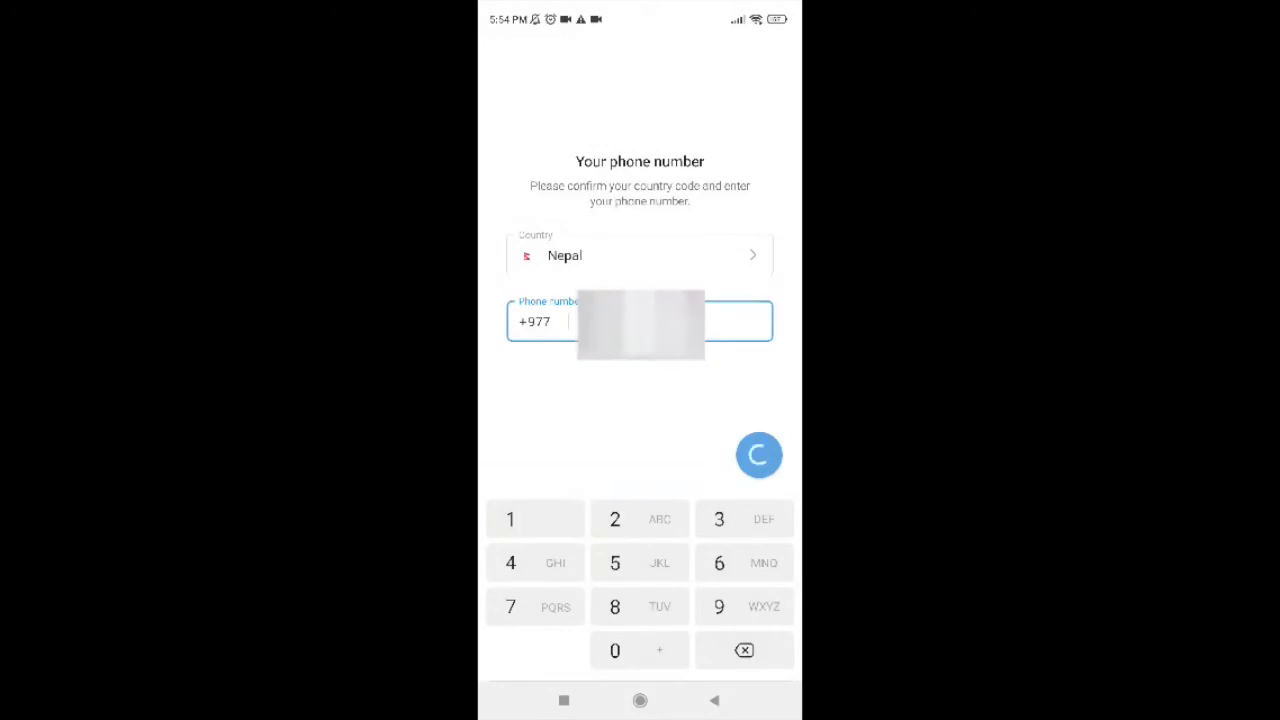
left_click(758, 456)
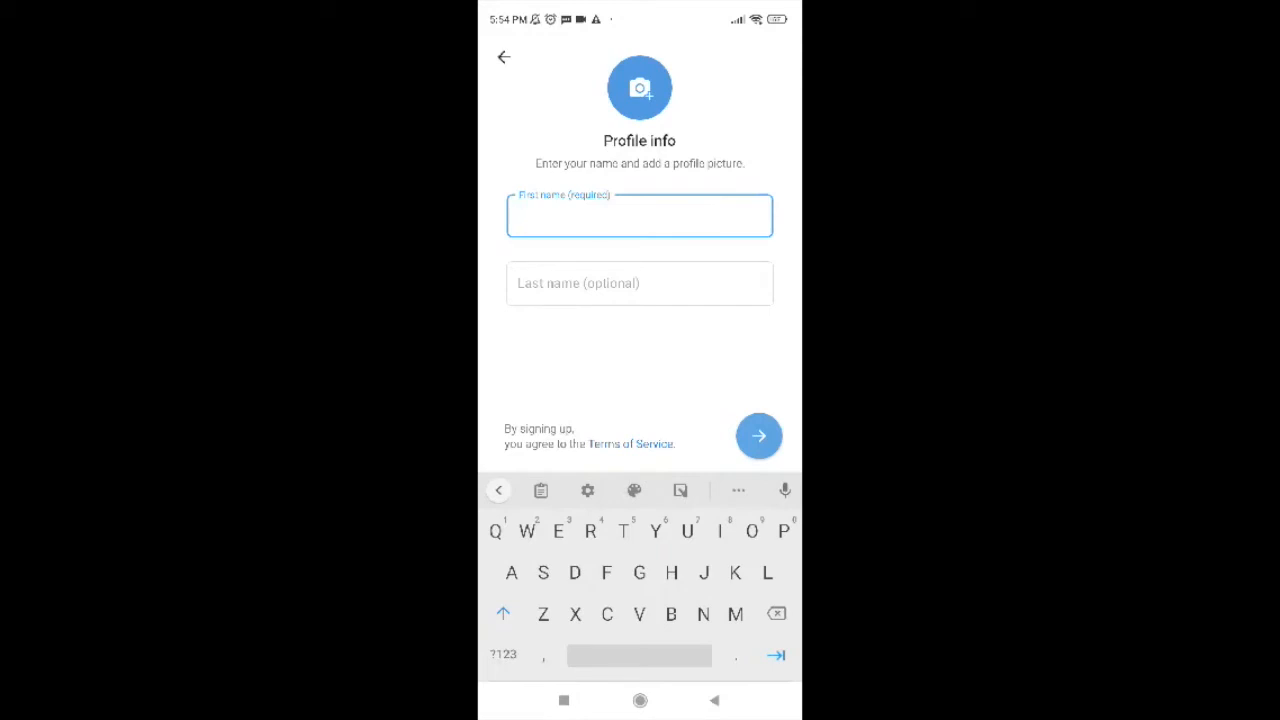
type("Alina")
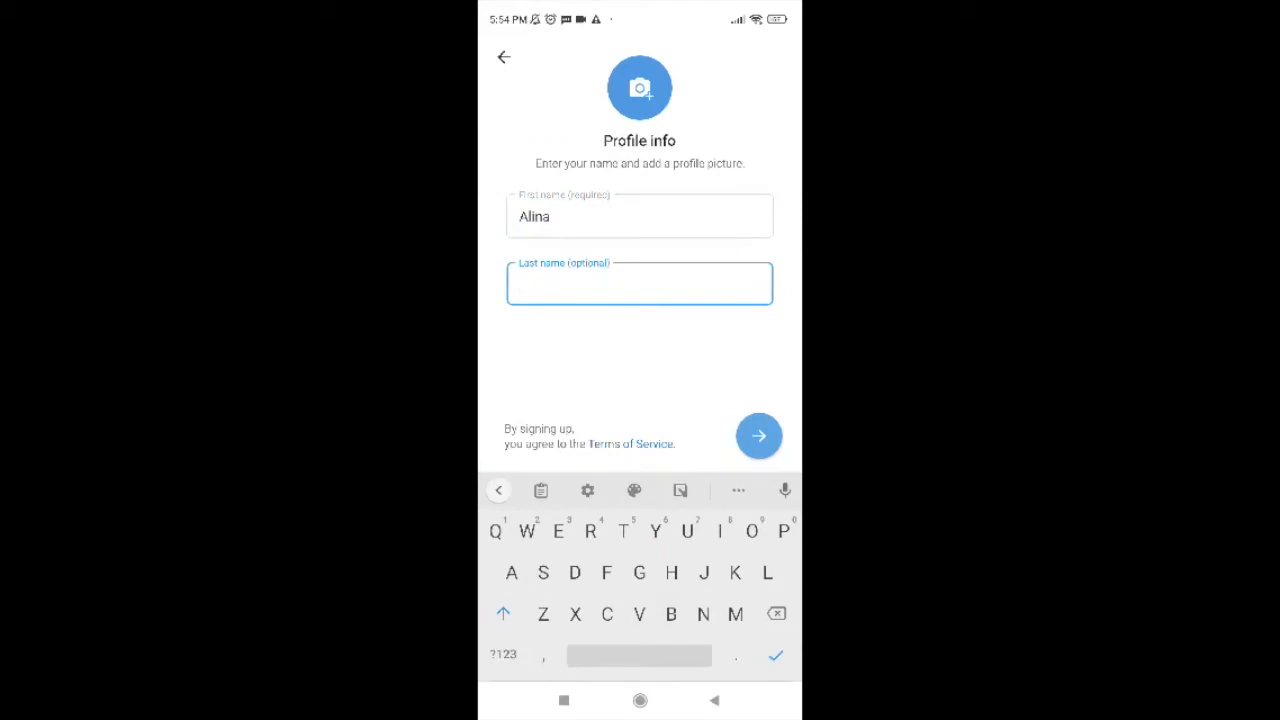
type("Gorge")
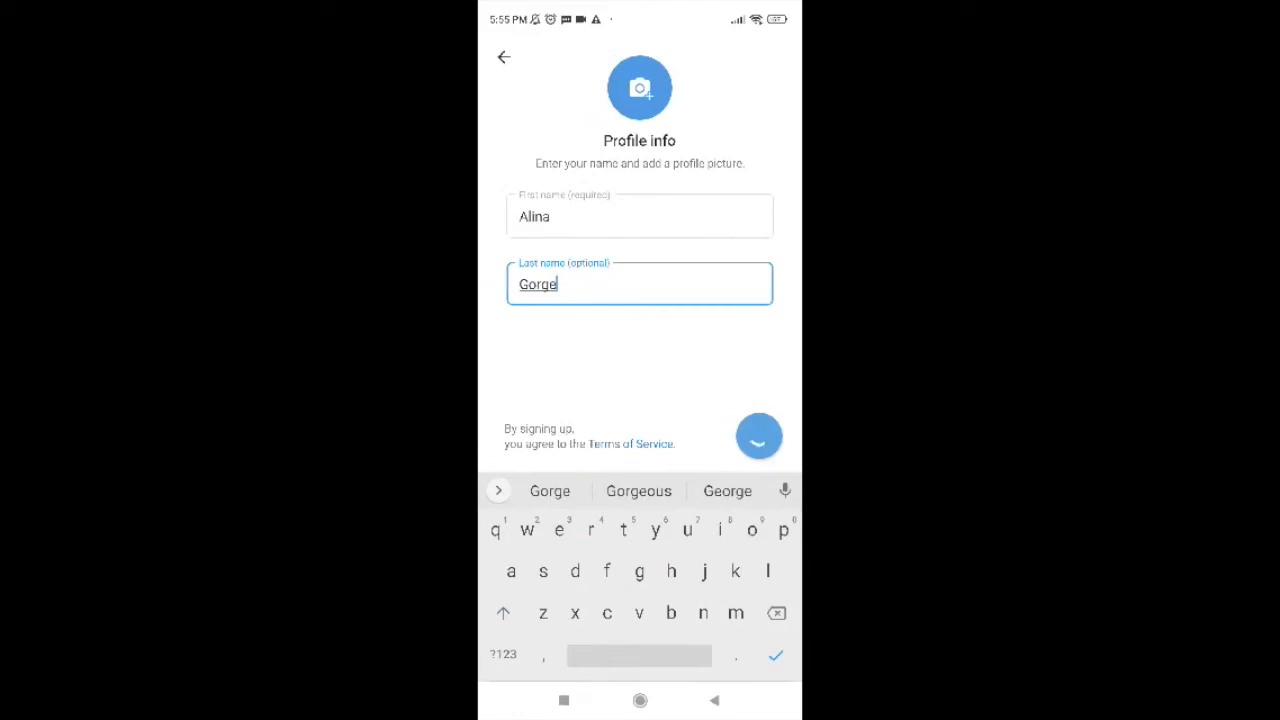
Step: Submit the name to create the account and dismiss the contacts access request
left_click(760, 436)
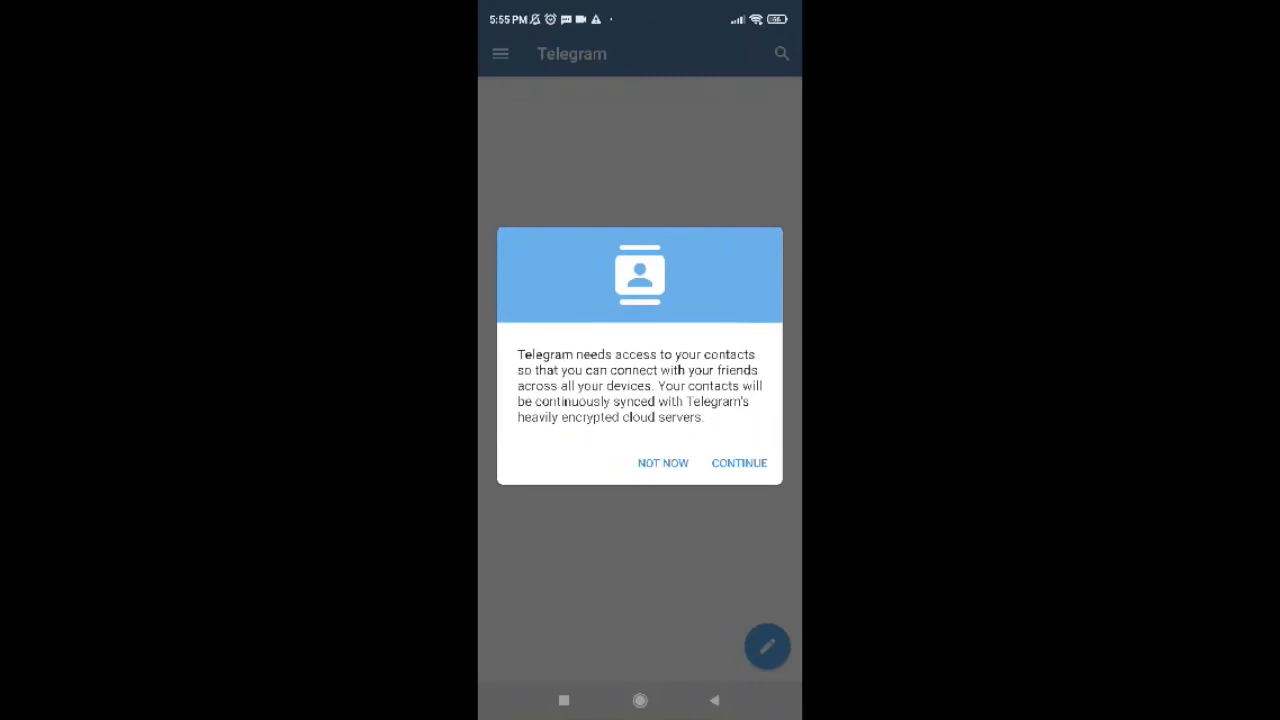
left_click(664, 462)
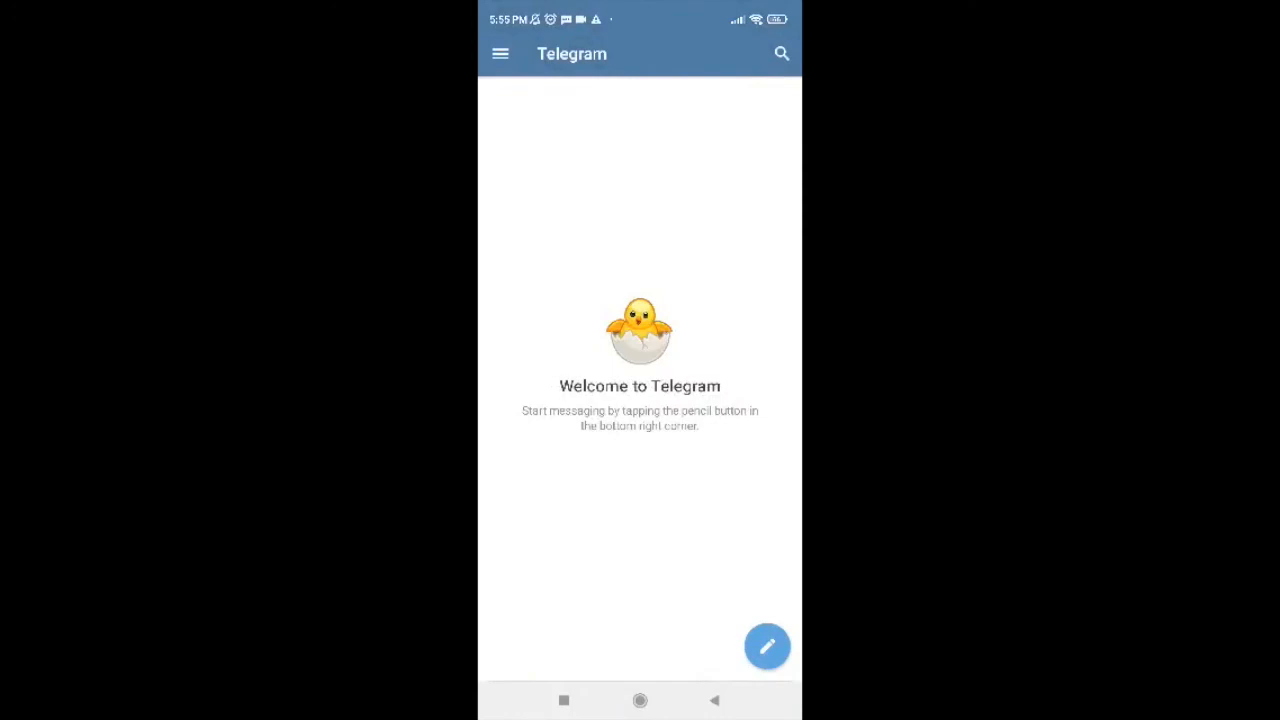